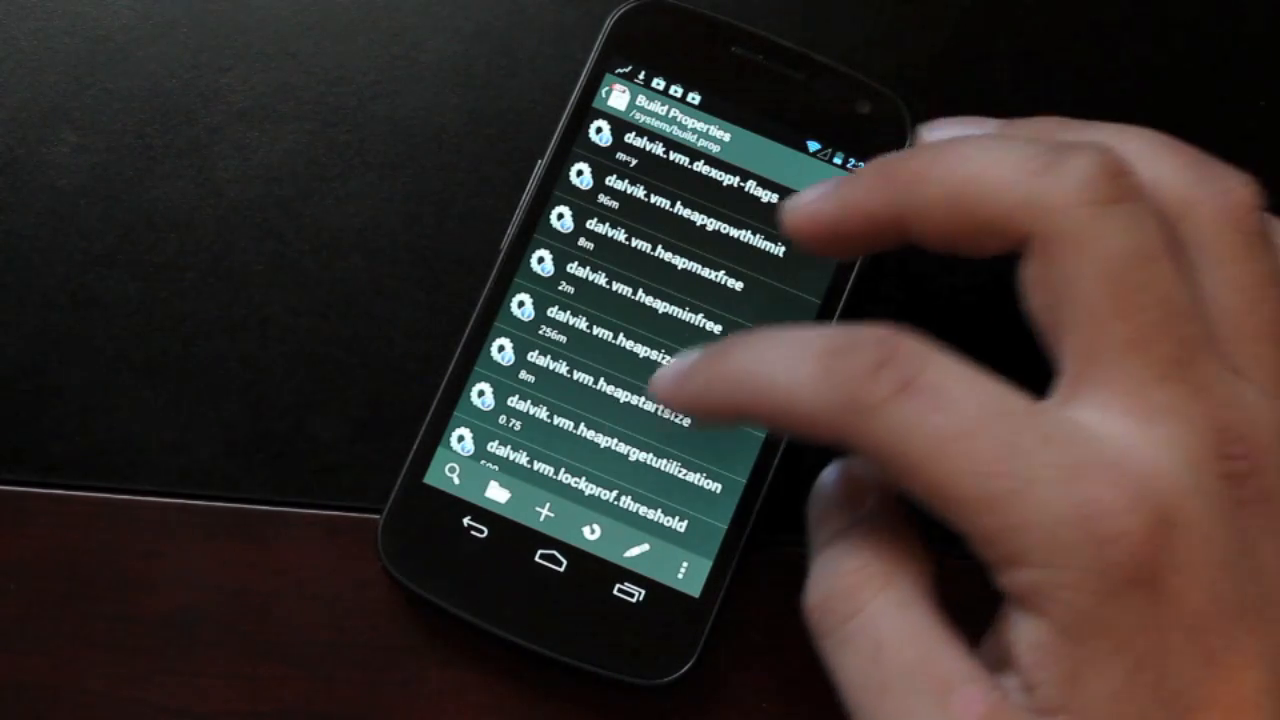
Step: Scroll to ro.product.device and enter 'maguro' as its value
scroll(down, 3)
text(magu)
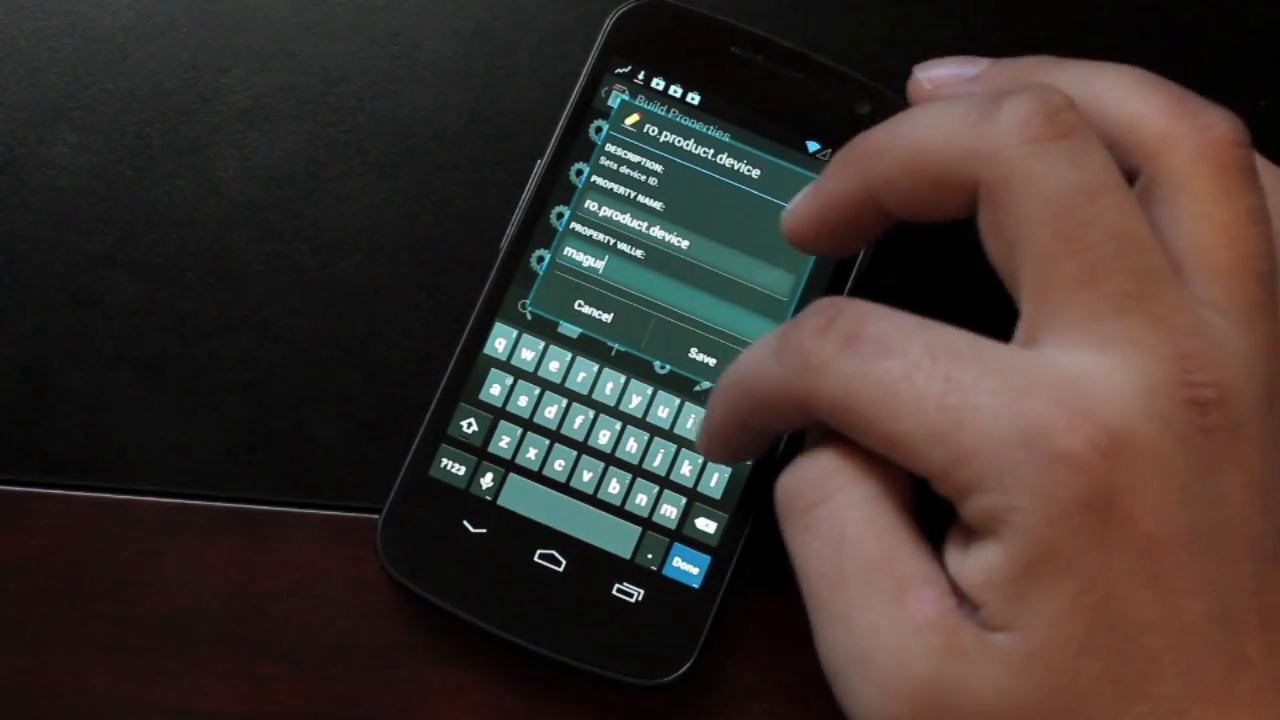
text(o)
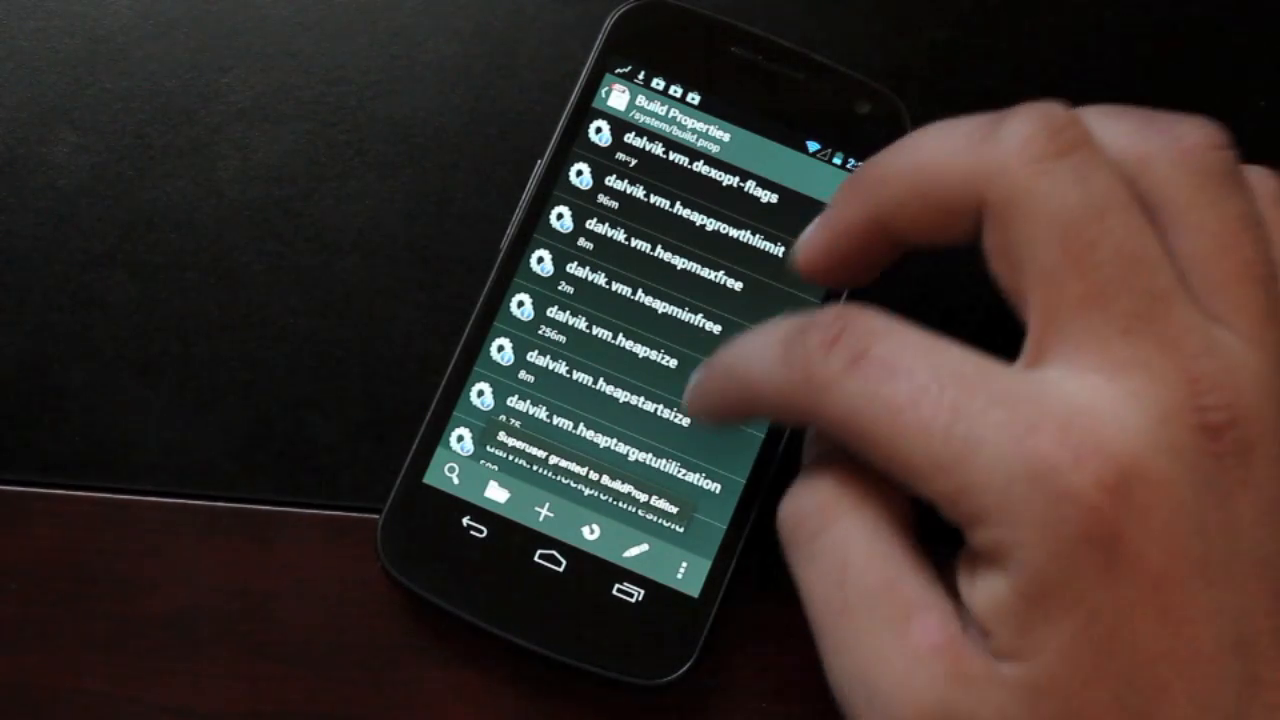
Step: Scroll through the remaining entries in the Build Properties list
scroll(down, 3)
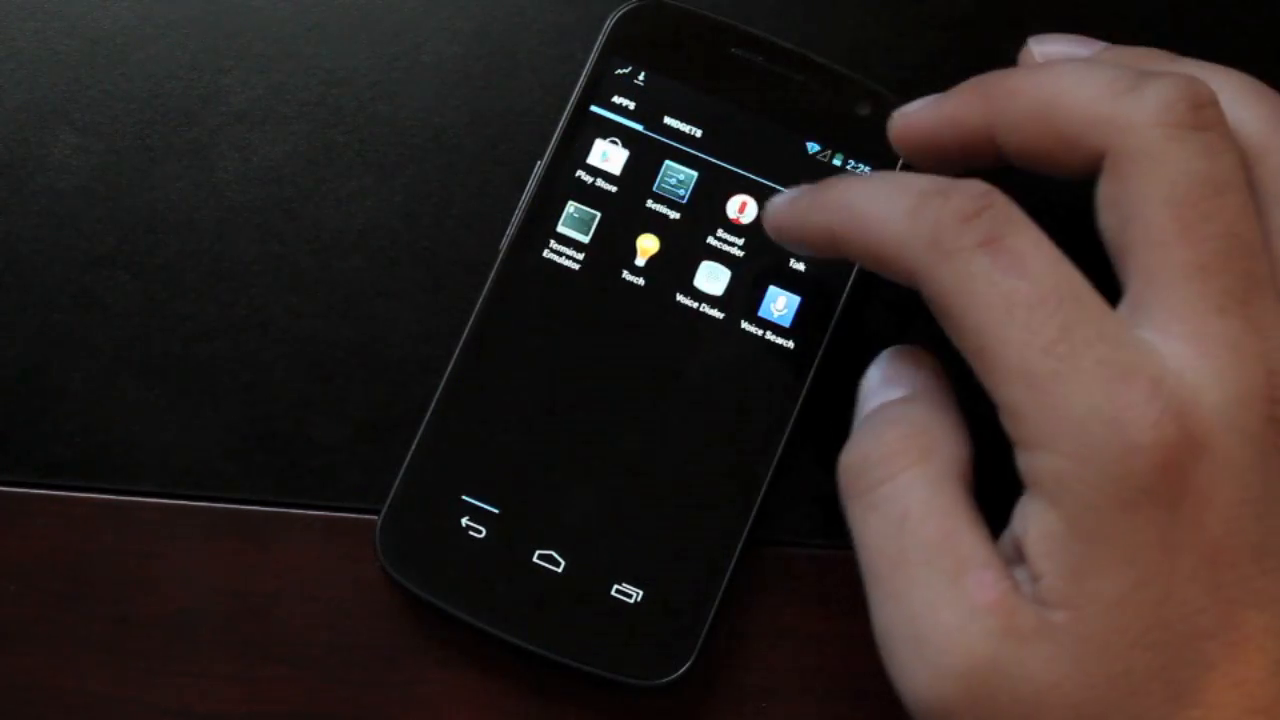
Step: Open the phone's system Settings to reach the Google Play Store app
click(663, 172)
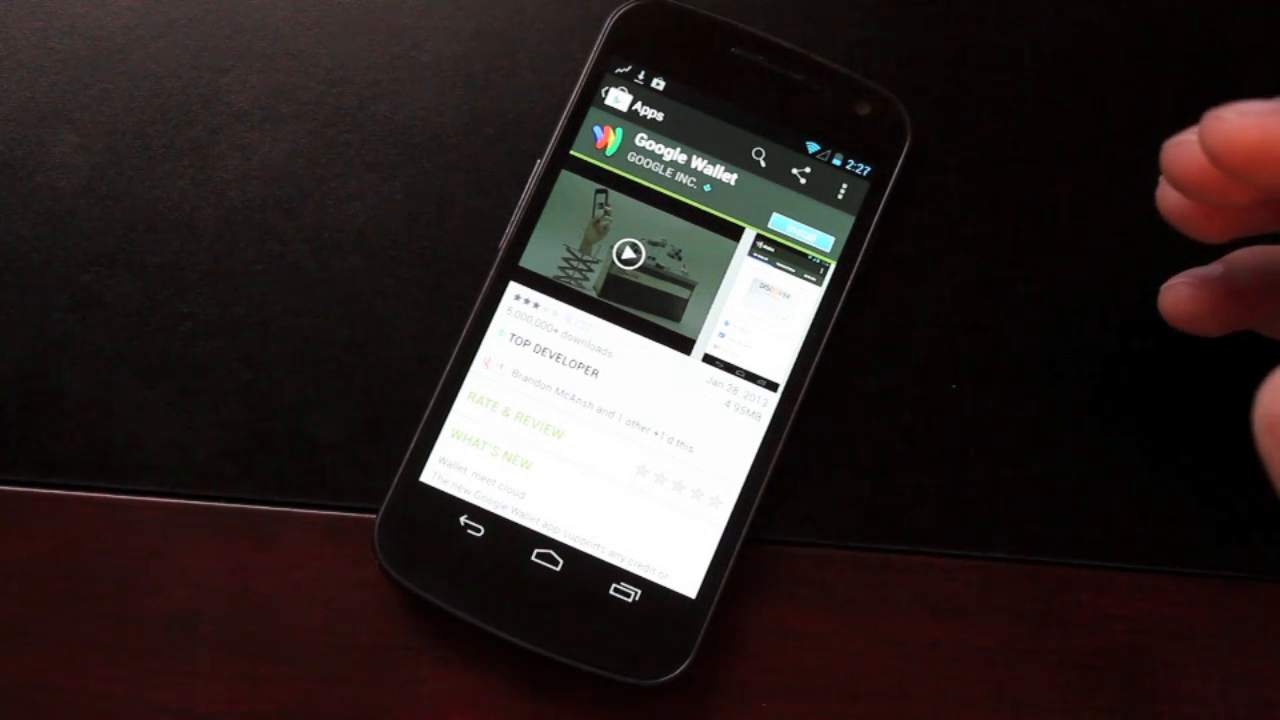
mouse_move(1150, 300)
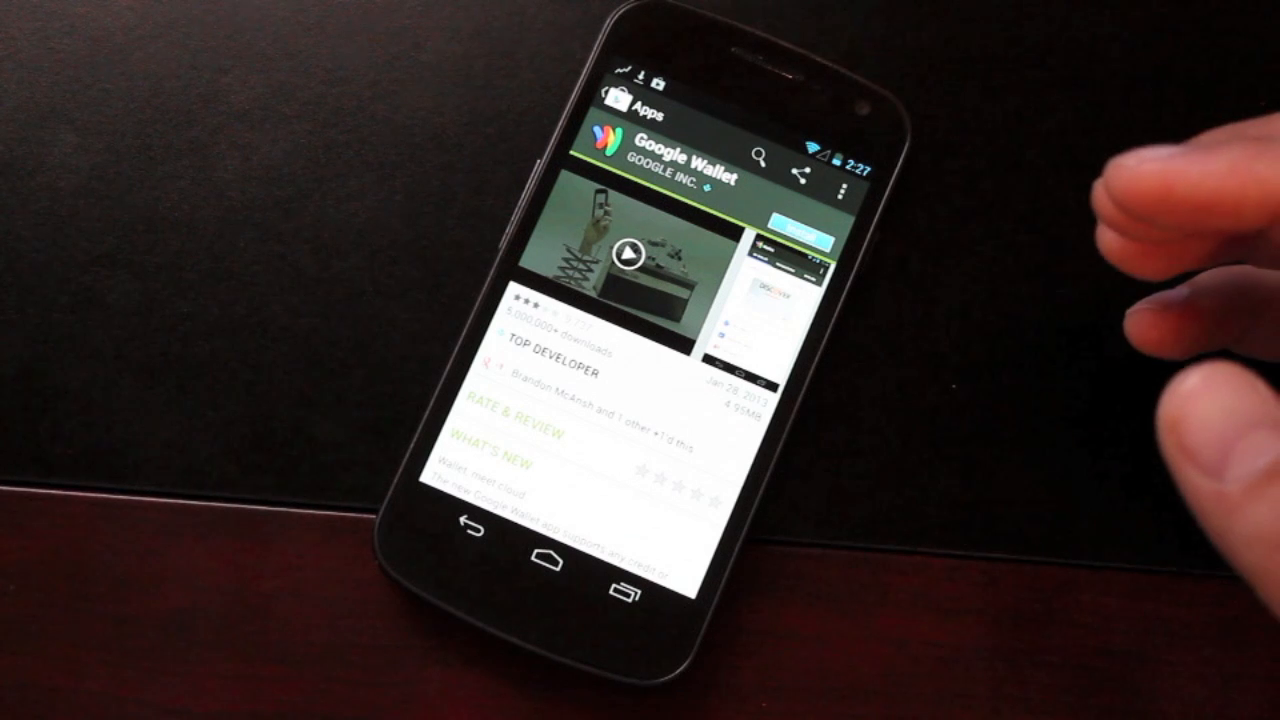